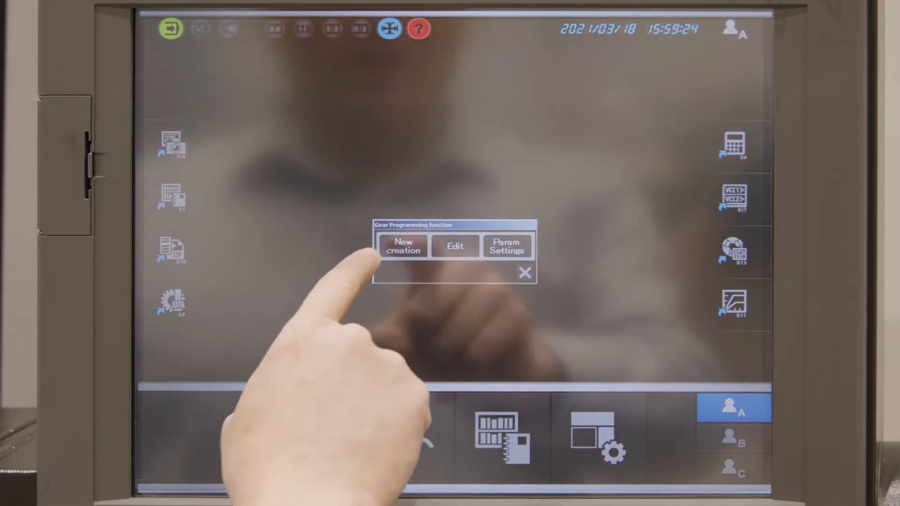
Step: Create a new gear program with Skiving Inner Diameter as the machining type
left_click(402, 245)
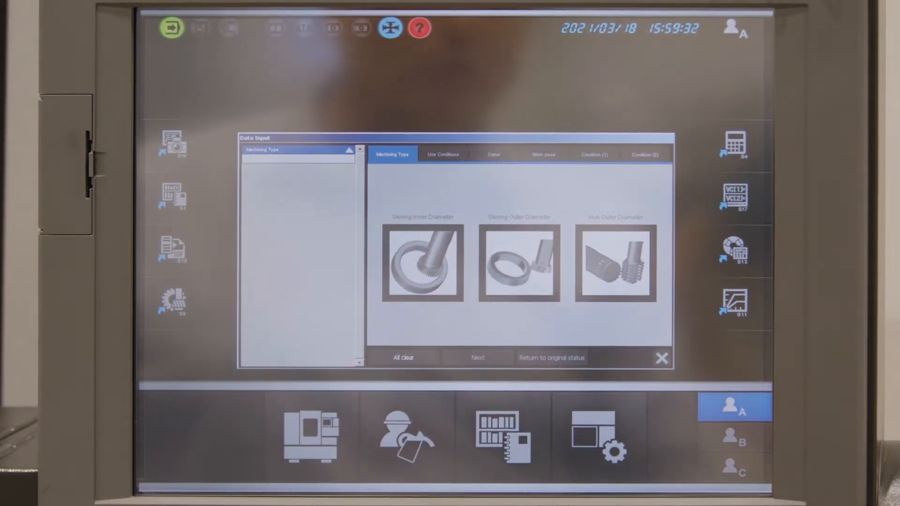
left_click(422, 263)
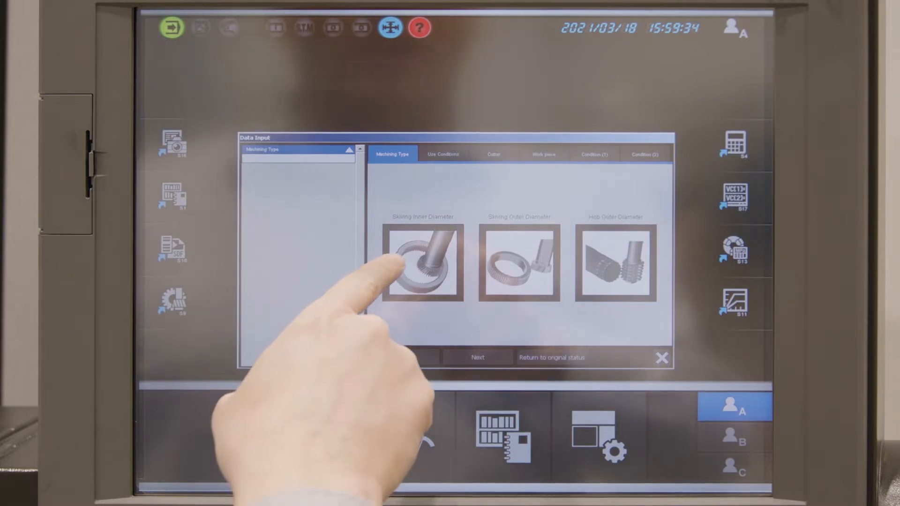
left_click(422, 264)
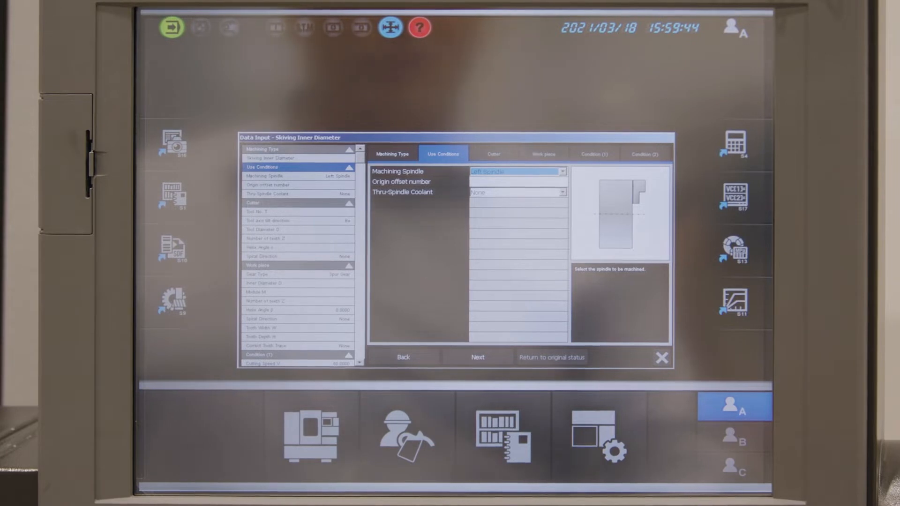
Step: Set origin offset number 1 with left spindle and no coolant, then proceed to cutter data
left_click(516, 181)
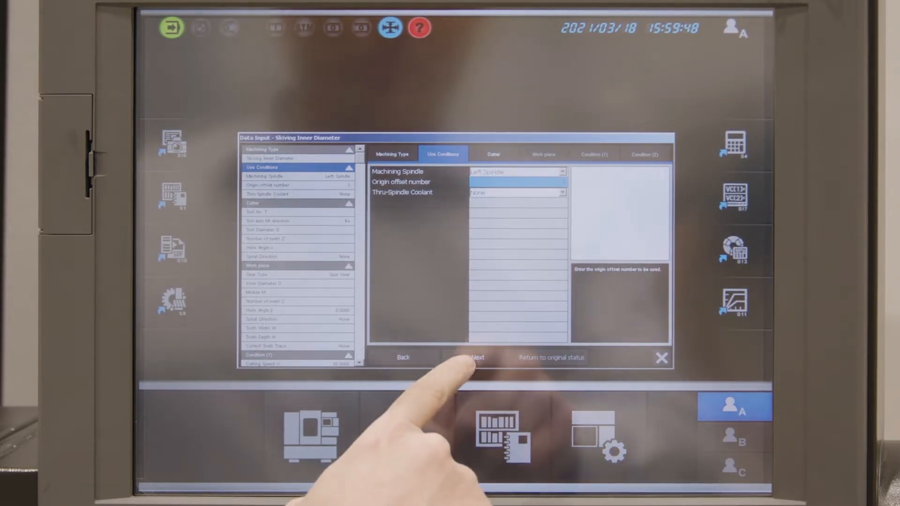
left_click(478, 357)
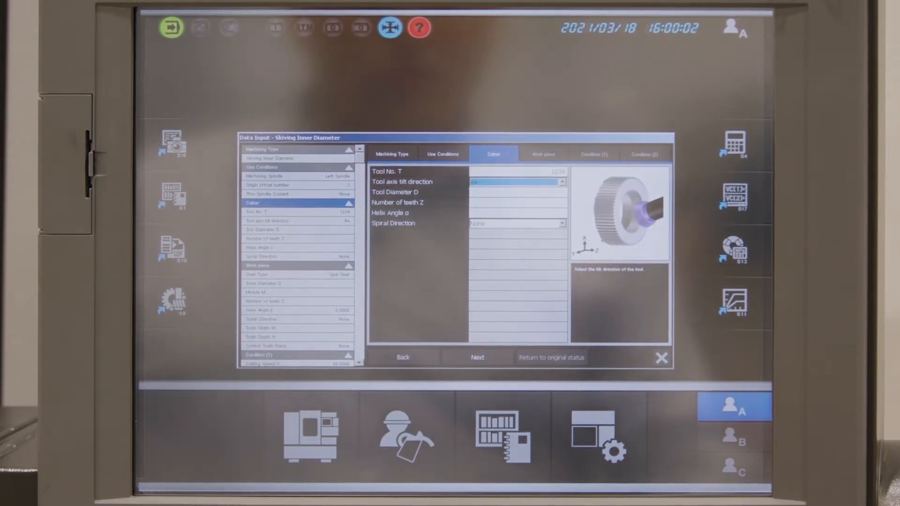
Step: Enter cutter 1234: B+ tilt, 79.59 diameter, 23 teeth, 18° helix, right-hand spiral
left_click(514, 191)
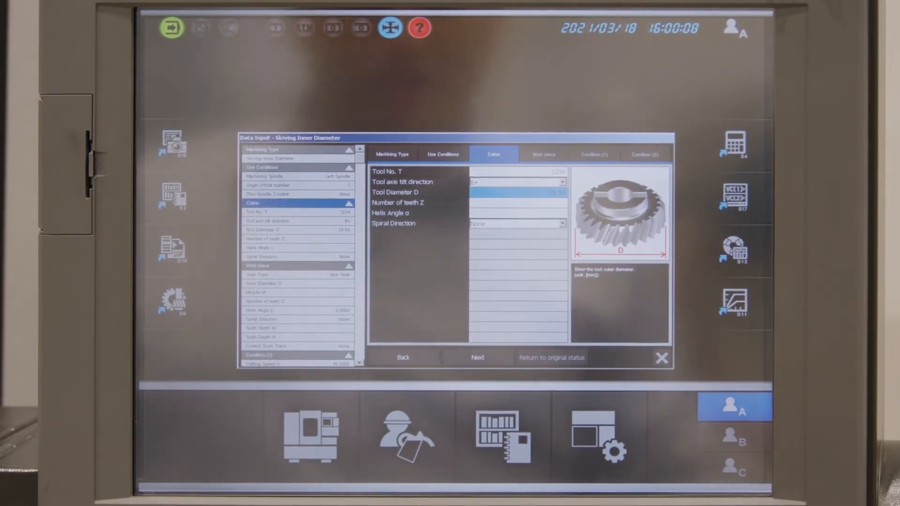
left_click(517, 202)
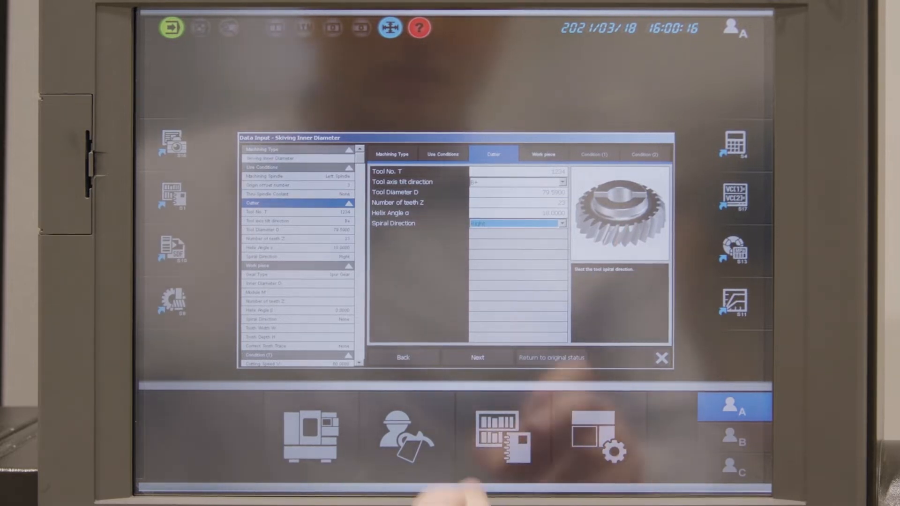
left_click(542, 153)
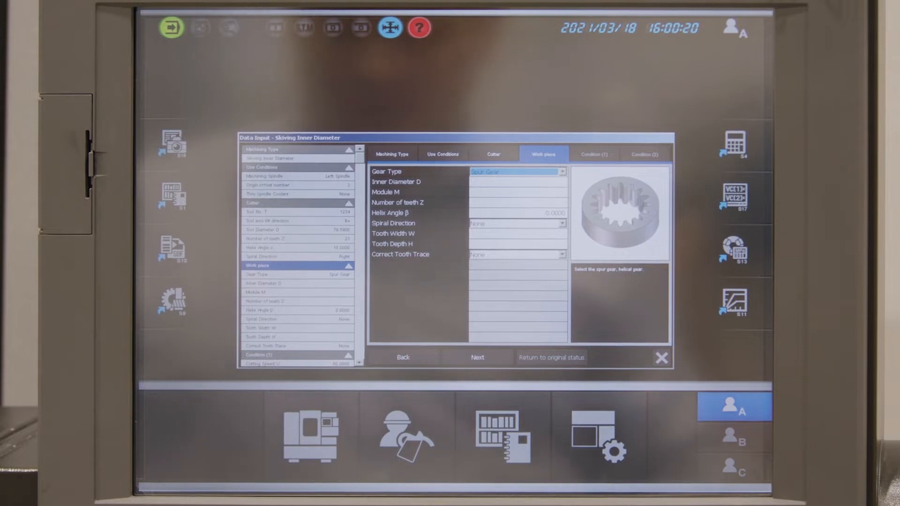
Step: Enter the internal spur gear data: 228.042 inner diameter, module 3, teeth, width and depth
left_click(516, 182)
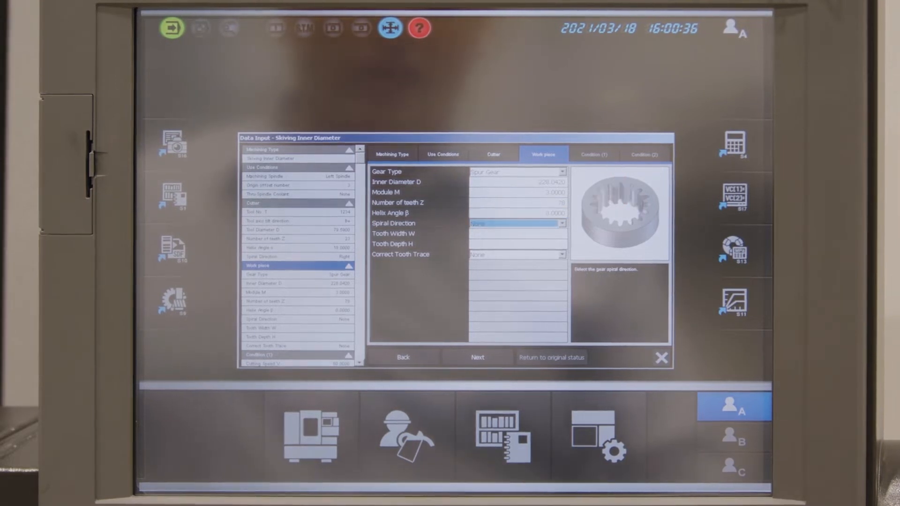
left_click(516, 233)
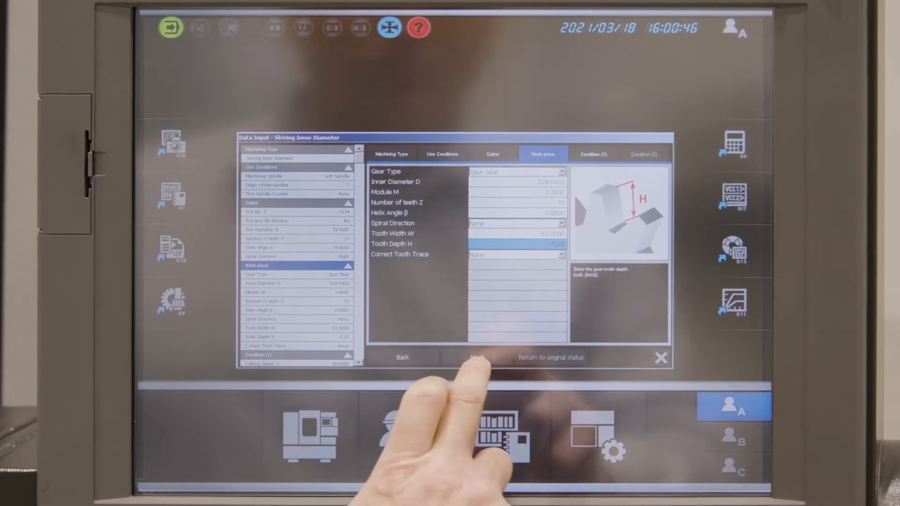
left_click(478, 357)
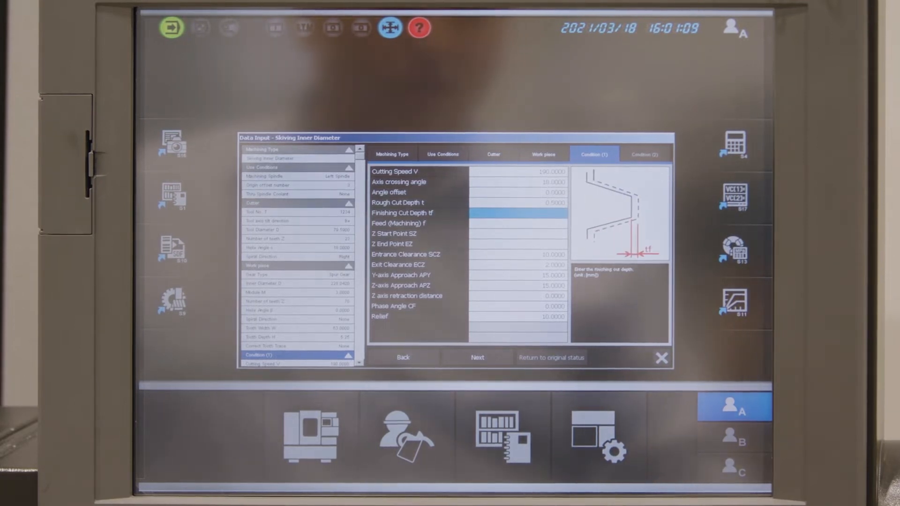
Step: Fill in finishing depth, feed, Z end -63, exit clearance 4, approaches and phase angle
left_click(401, 223)
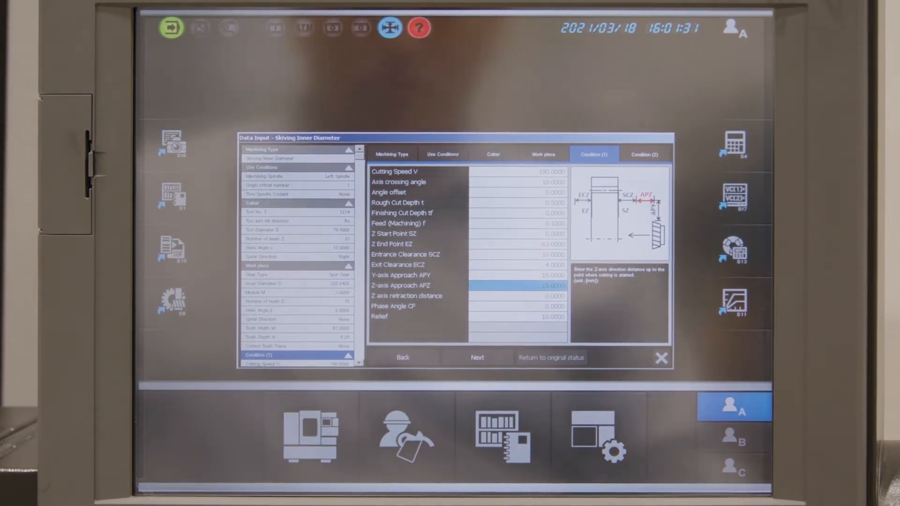
left_click(406, 296)
type("15.0000")
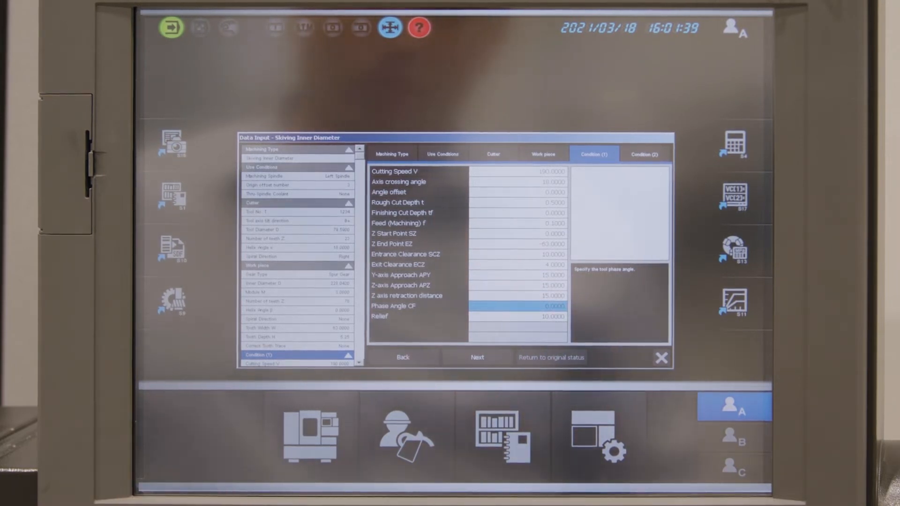
left_click(465, 316)
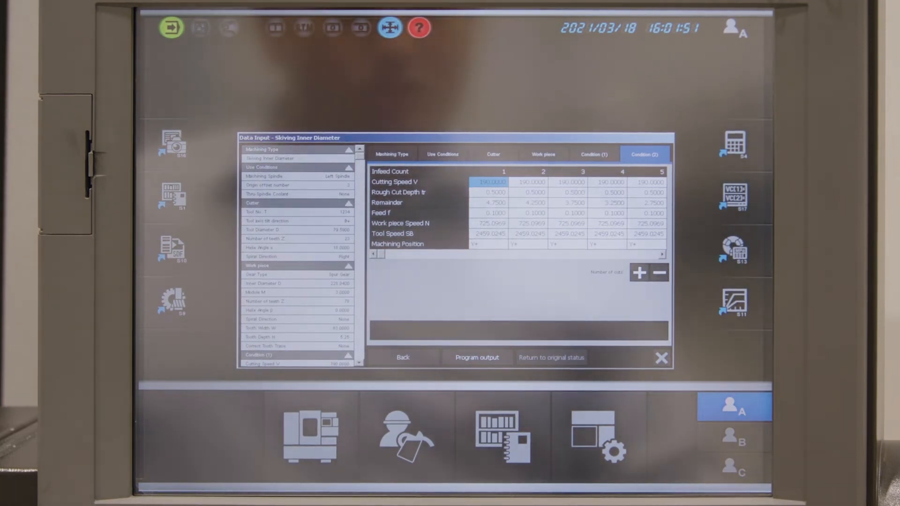
Step: Build an 11-pass tapered infeed table, final pass speed 220 and feed 0.05, and output
left_click(492, 192)
type("1.0100")
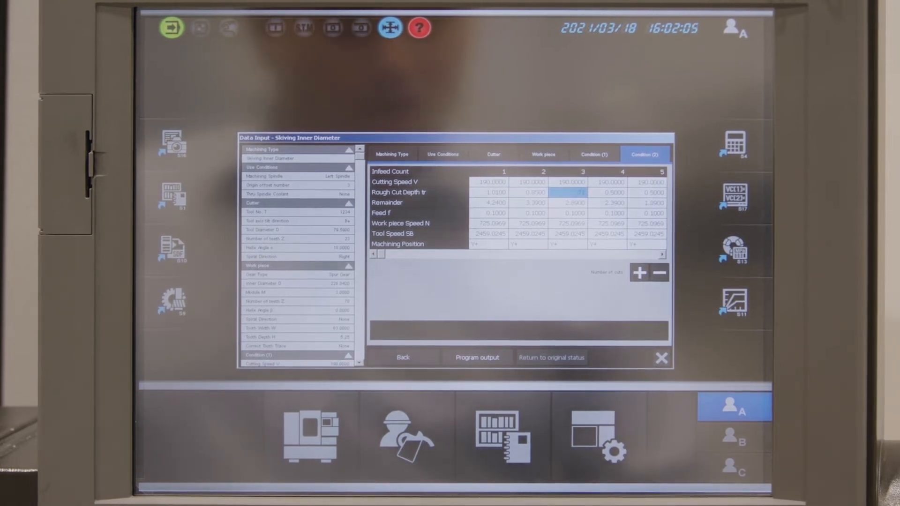
left_click(611, 192)
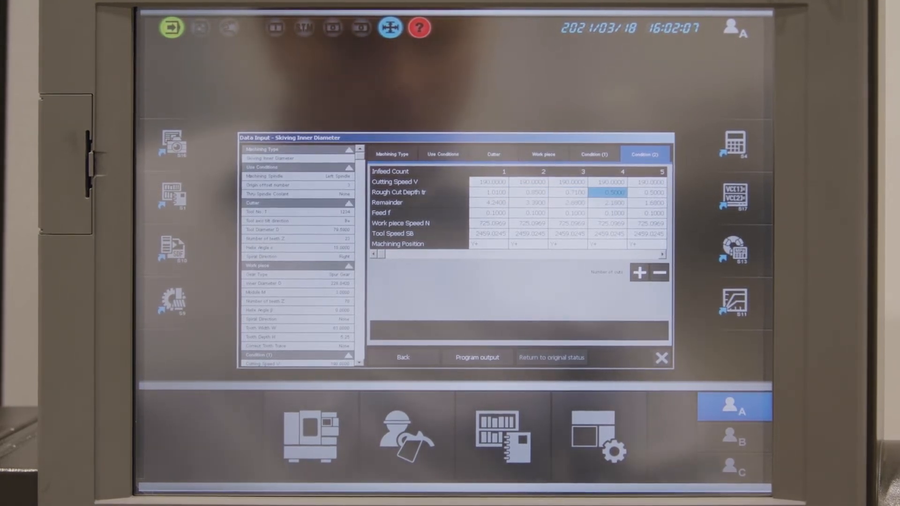
left_click(649, 192)
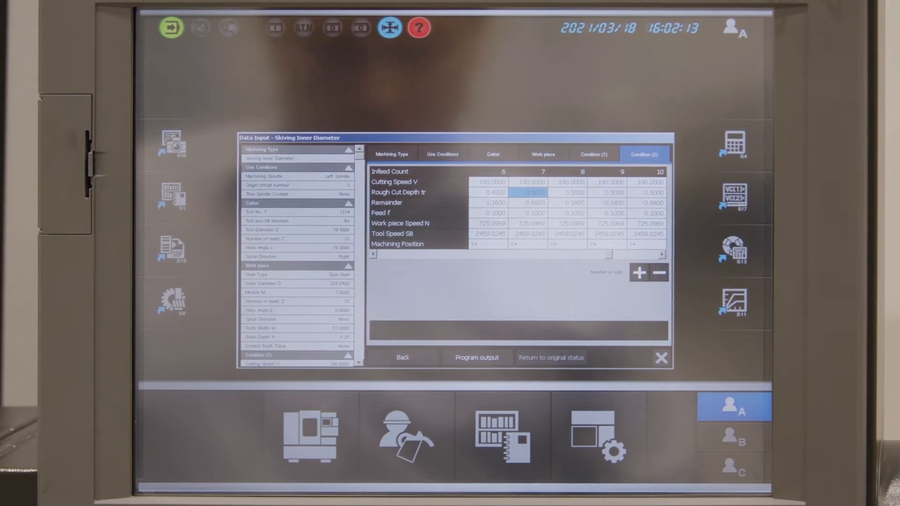
left_click(573, 191)
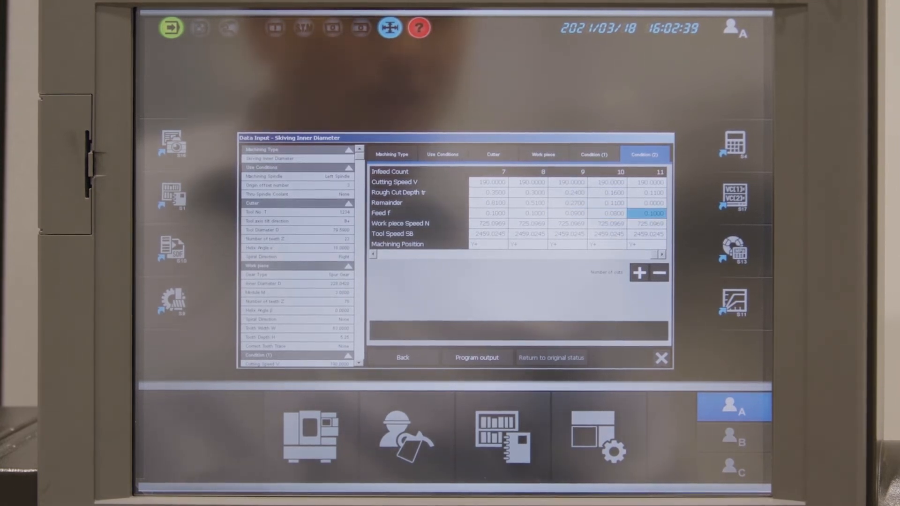
left_click(650, 223)
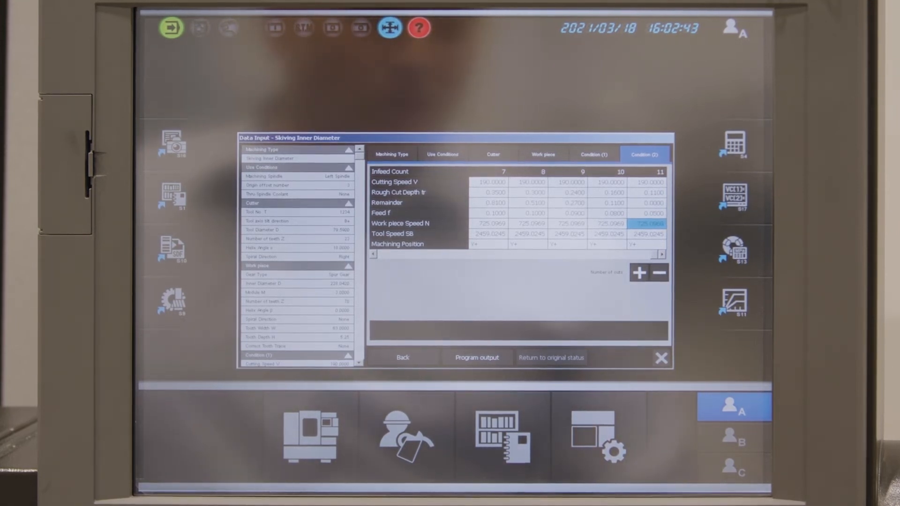
left_click(648, 182)
type("220.0000")
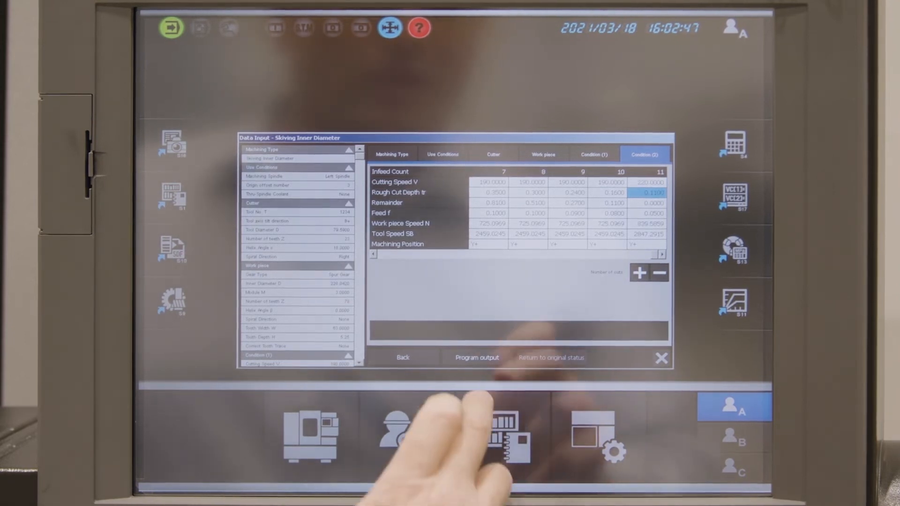
left_click(477, 357)
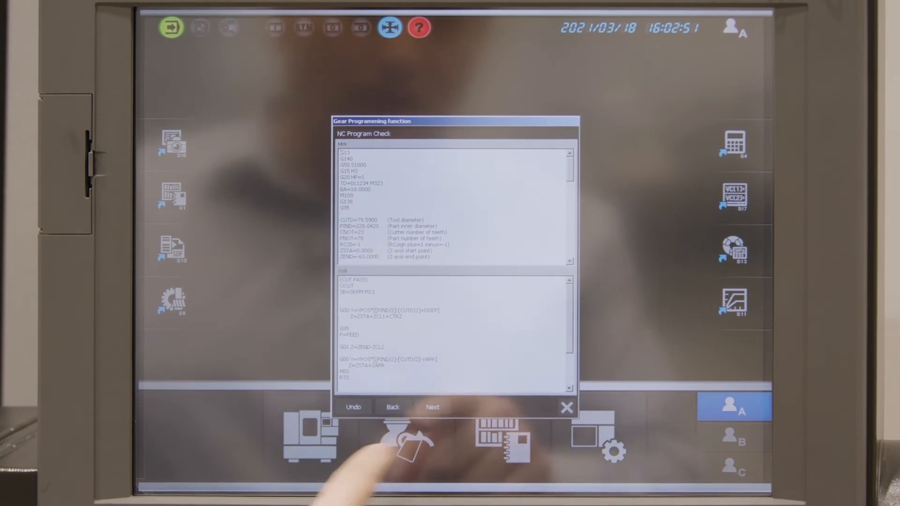
Step: Save the checked program as SKIVINGID1.MIN and open it in the editor
left_click(432, 407)
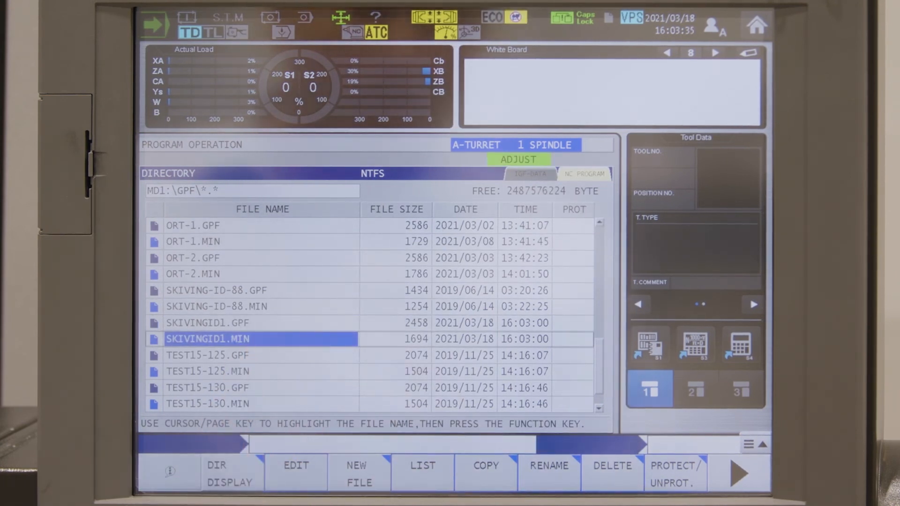
left_click(295, 473)
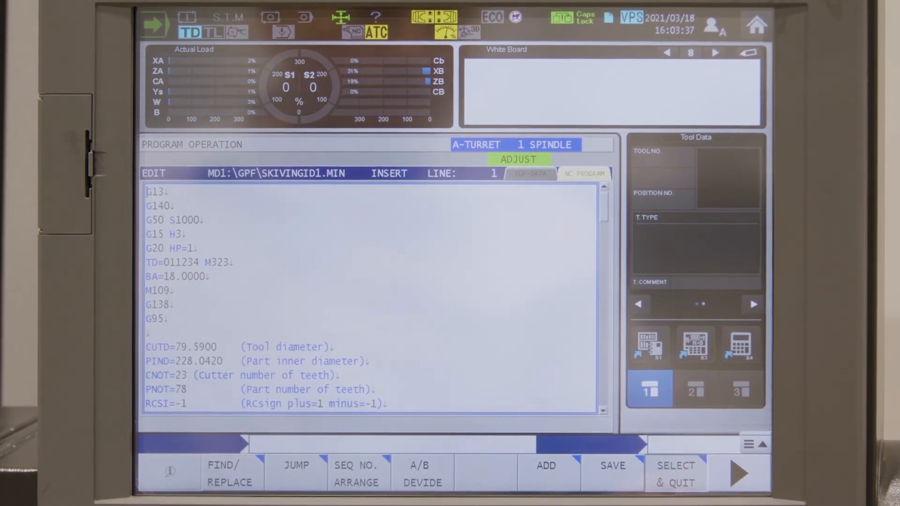